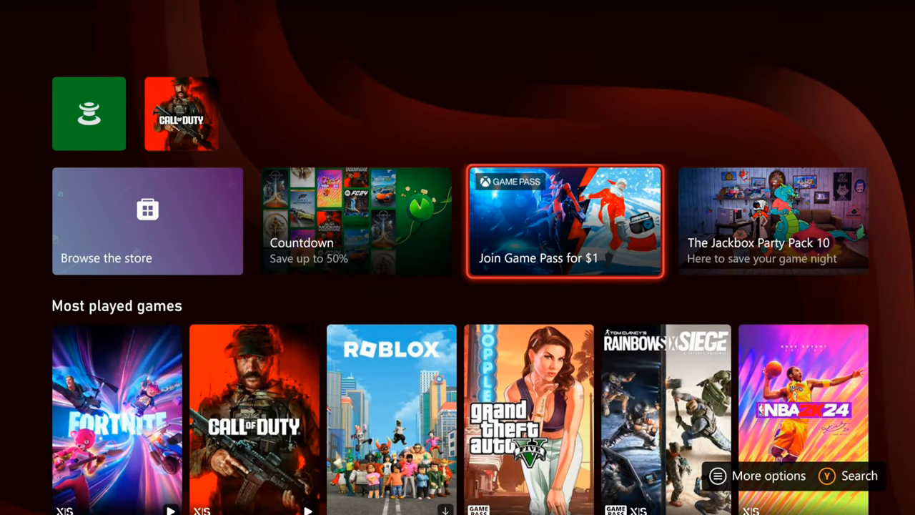
- Clear the Blu-ray persistent storage under Devices & connections, returning to General settings
{"action": "scroll", "scroll_direction": "down", "scroll_amount": 3}
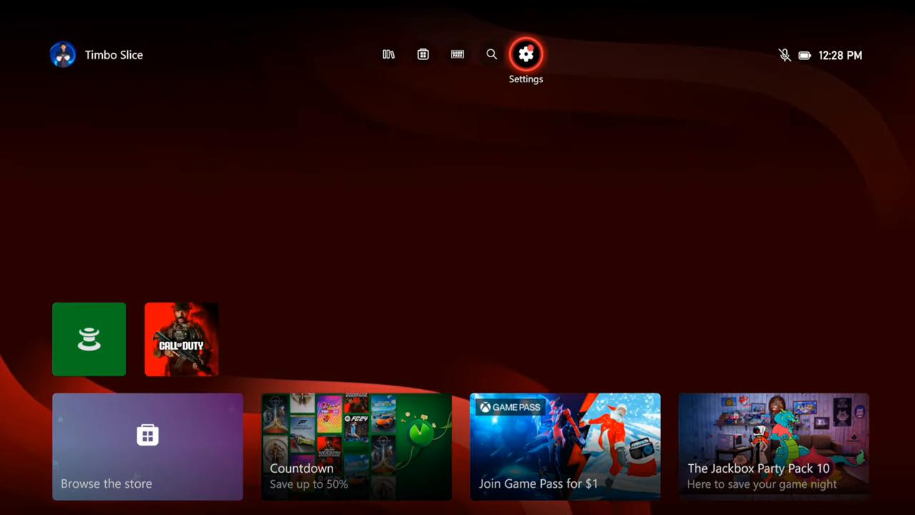
{"action": "left_click", "coordinate": [526, 54]}
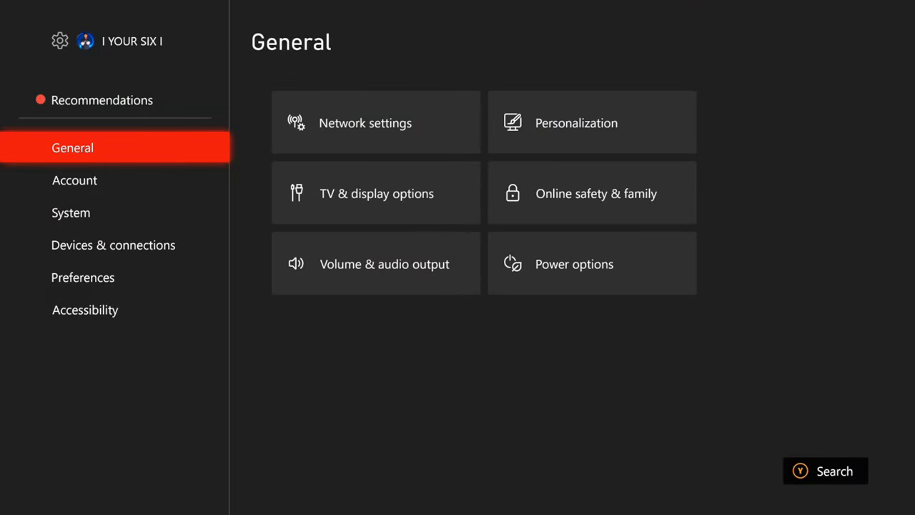
{"action": "left_click", "coordinate": [113, 245]}
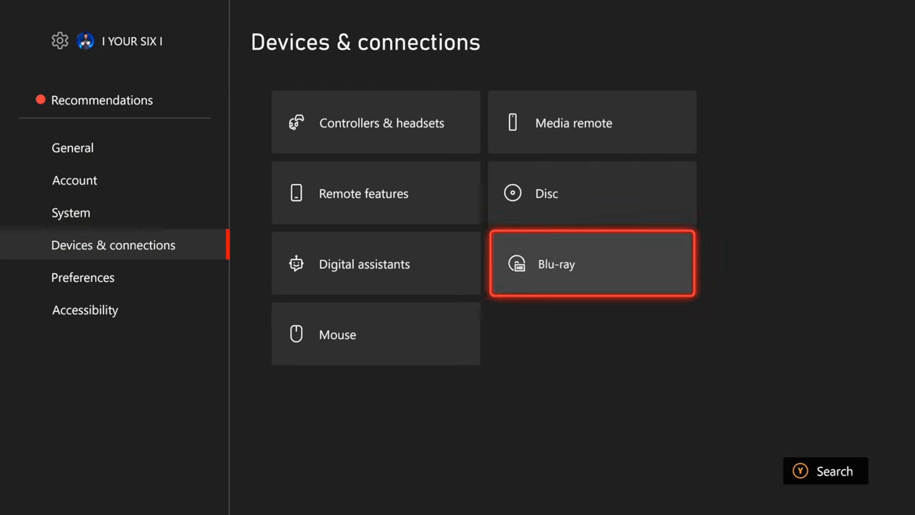
{"action": "left_click", "coordinate": [592, 263]}
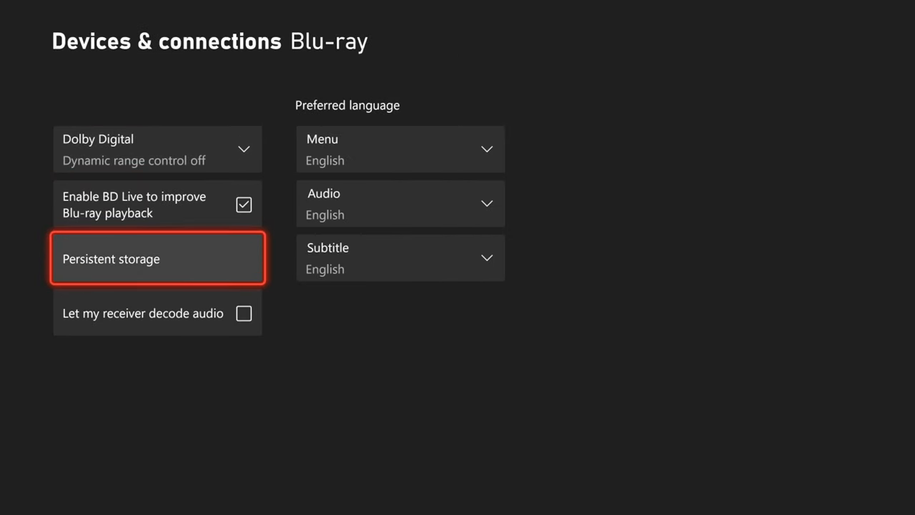
{"action": "left_click", "coordinate": [157, 257]}
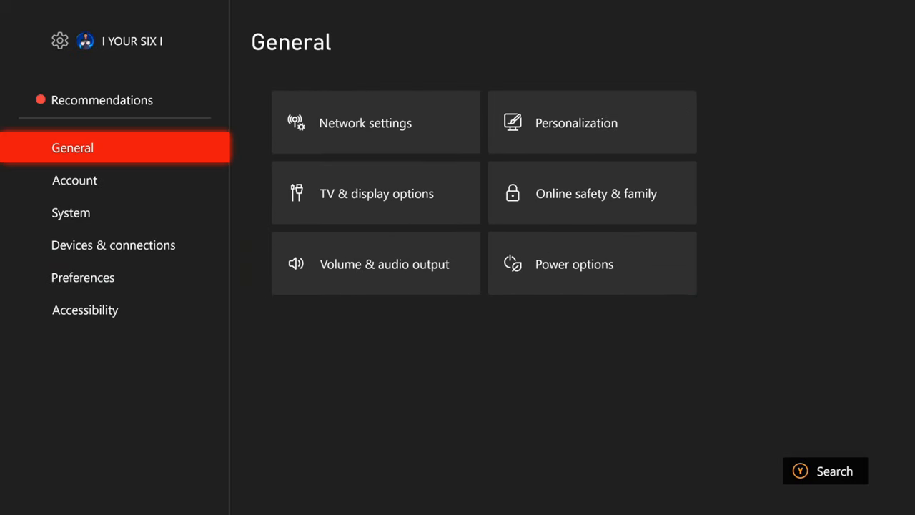
- Reach the Alternate Wireless MAC address page through Network settings' Advanced settings
{"action": "left_click", "coordinate": [375, 123]}
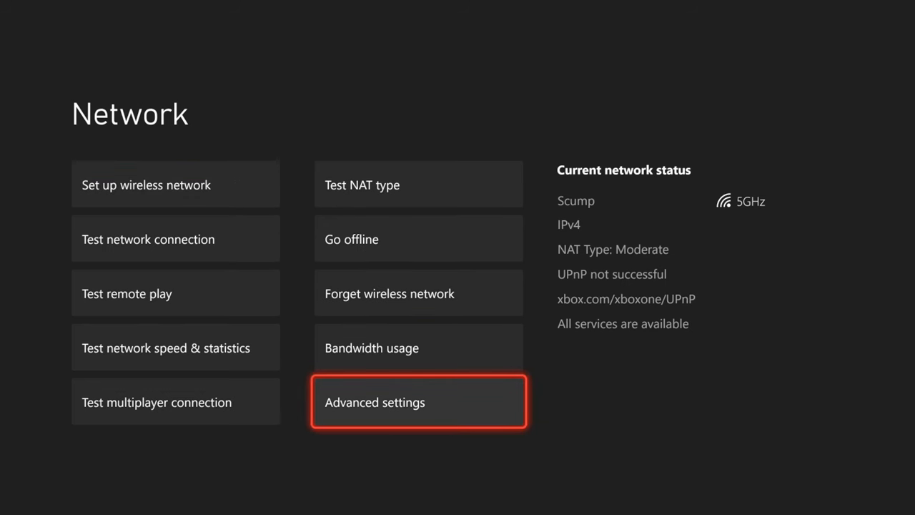
{"action": "left_click", "coordinate": [417, 400]}
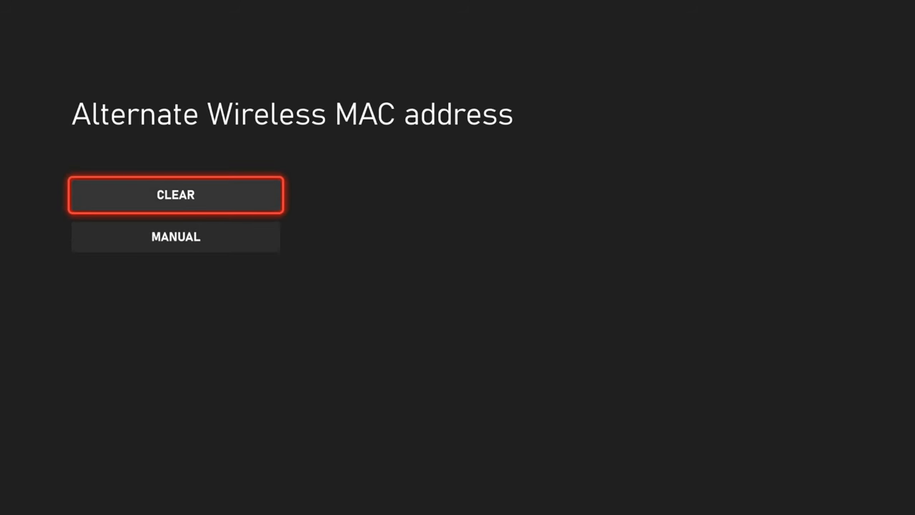
- Clear the alternate wireless MAC address and bring up the power menu to restart
{"action": "key", "text": "Xbox"}
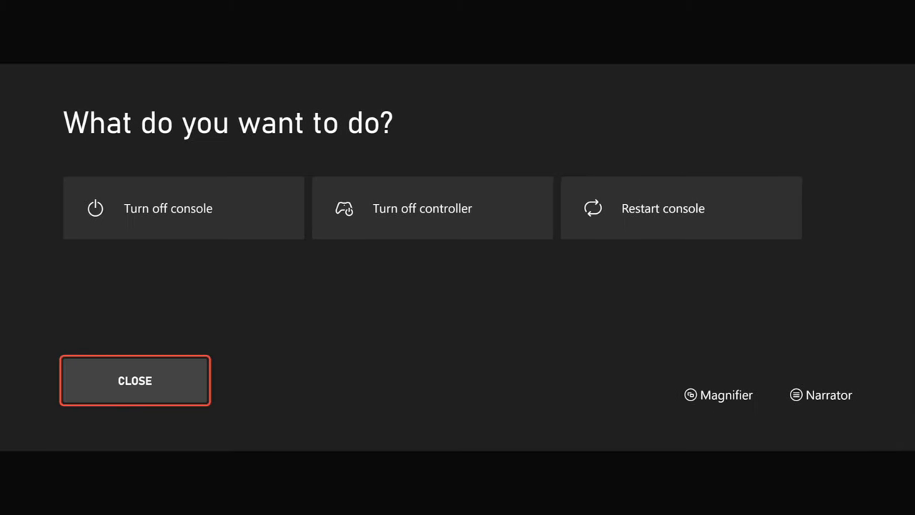